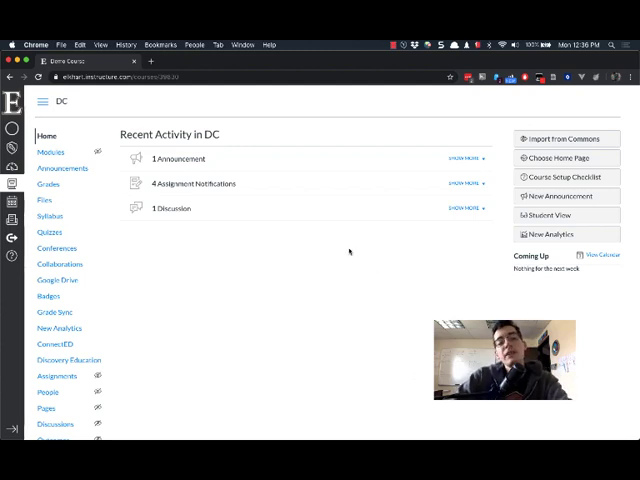
pyautogui.moveTo(312, 260)
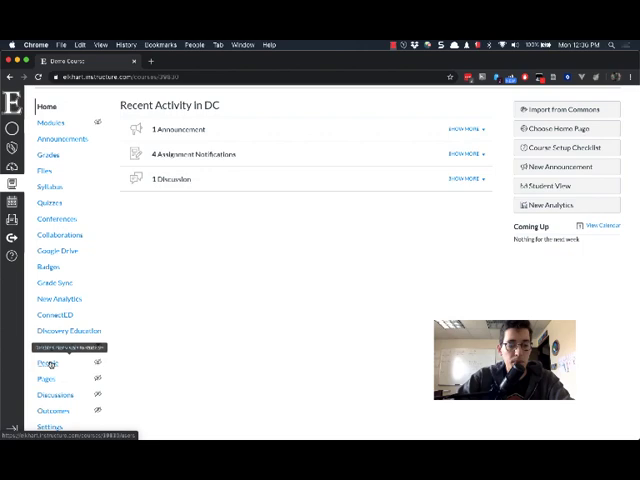
# Open the course People roster listing each person's role, last activity and total activity.
pyautogui.click(52, 362)
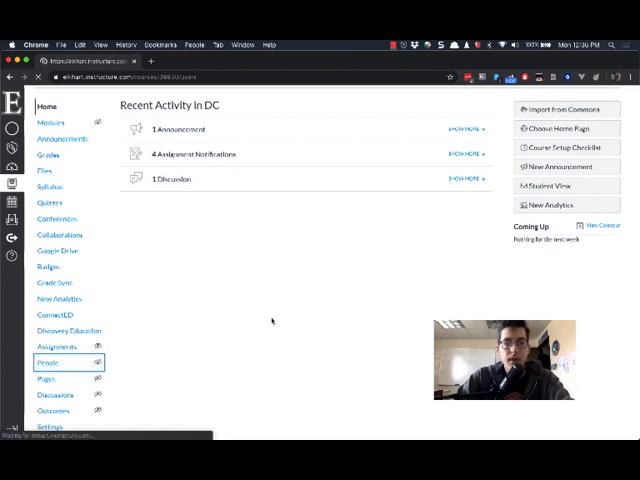
pyautogui.click(52, 362)
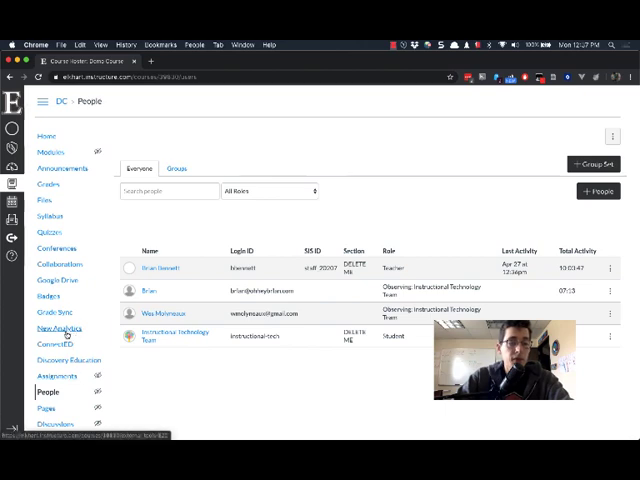
# Open New Analytics and review the Weekly Online Activity chart of page views and participations.
pyautogui.click(62, 328)
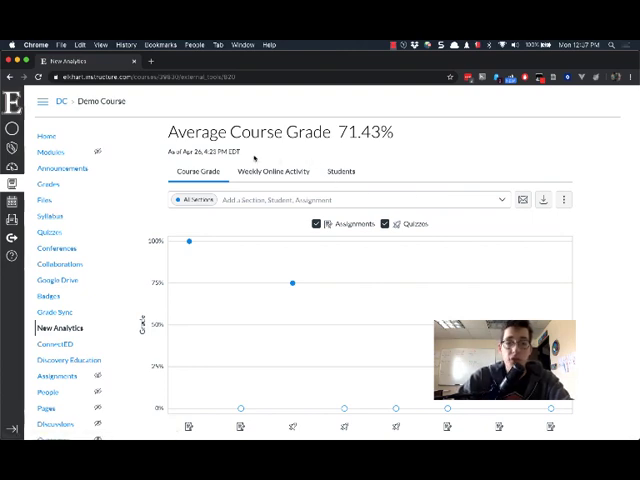
pyautogui.click(274, 172)
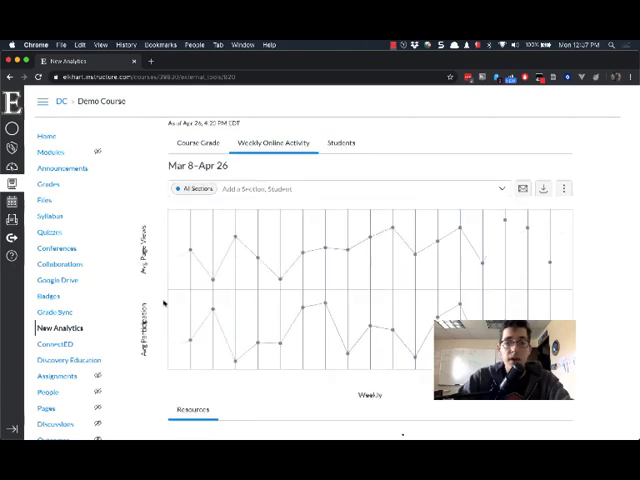
pyautogui.scroll(-3)
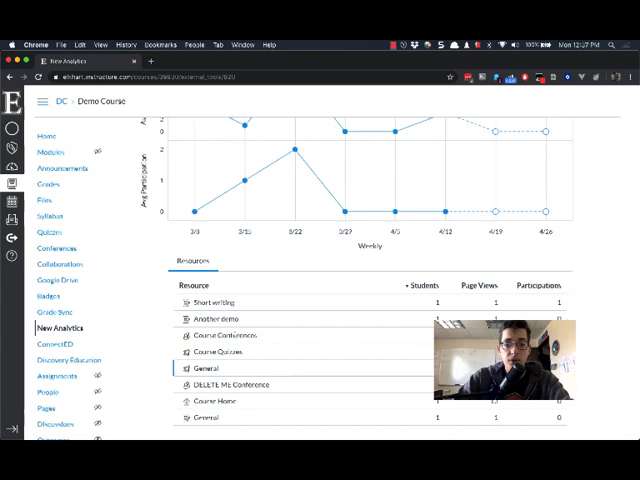
pyautogui.scroll(3)
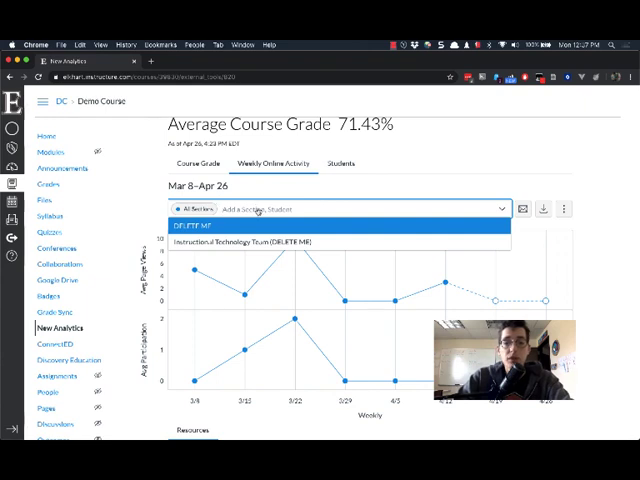
# Switch to the Students analytics table showing grade, last participation and last page view.
pyautogui.click(340, 164)
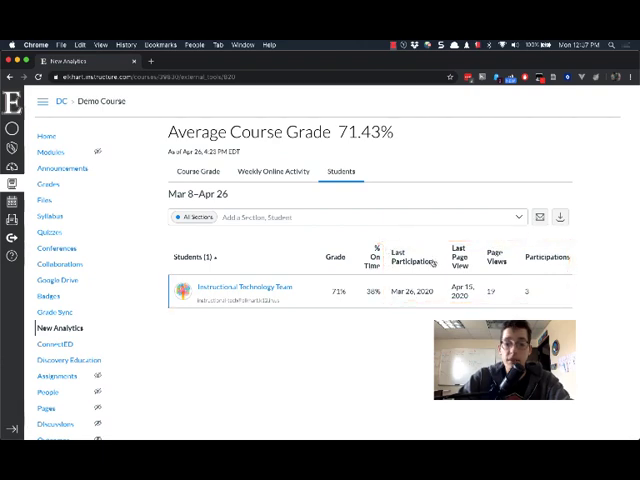
pyautogui.moveTo(428, 330)
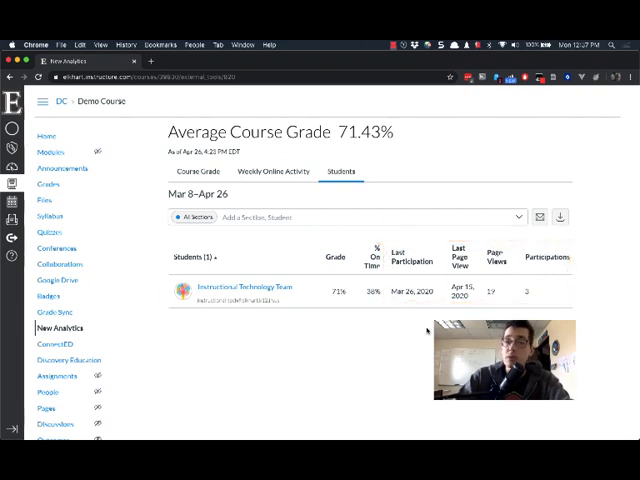